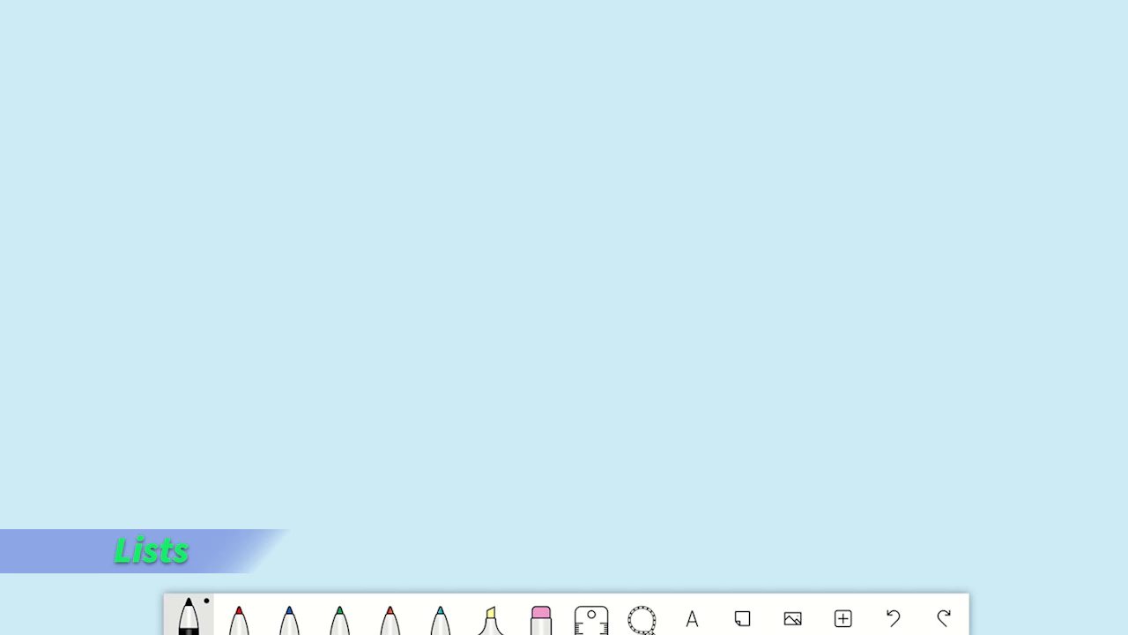
- Bring up the insert menu from the bottom toolbar's + button
{"action": "left_click", "coordinate": [842, 617]}
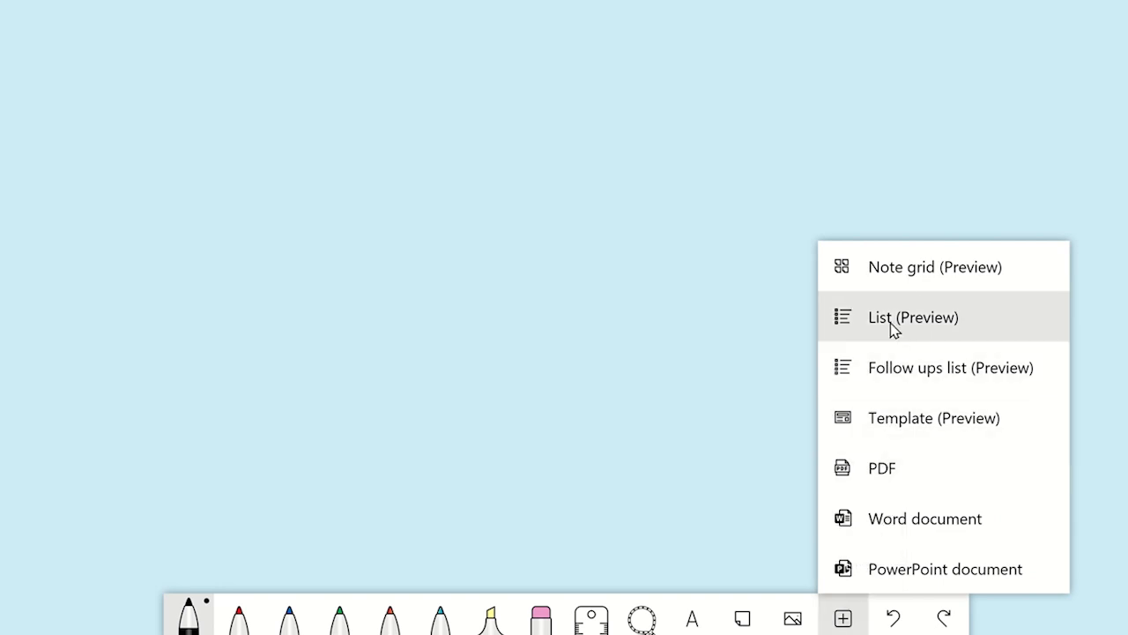
- Add a List with tasks 'Mark Lab Books' and 'Complete Dept Report'
{"action": "left_click", "coordinate": [913, 316]}
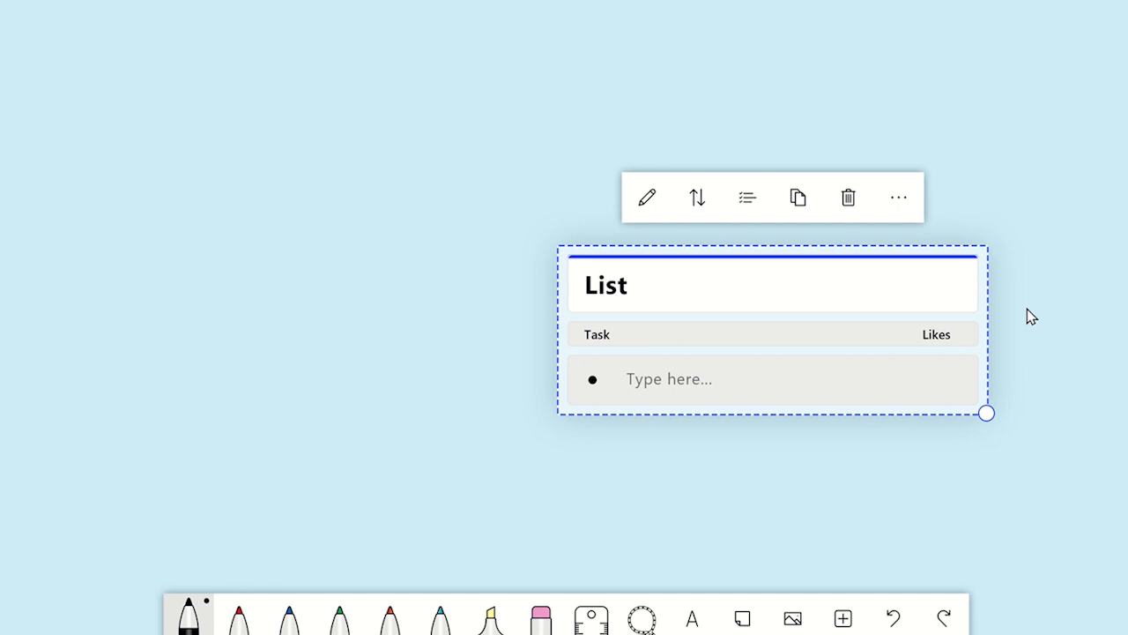
{"action": "mouse_move", "coordinate": [802, 375]}
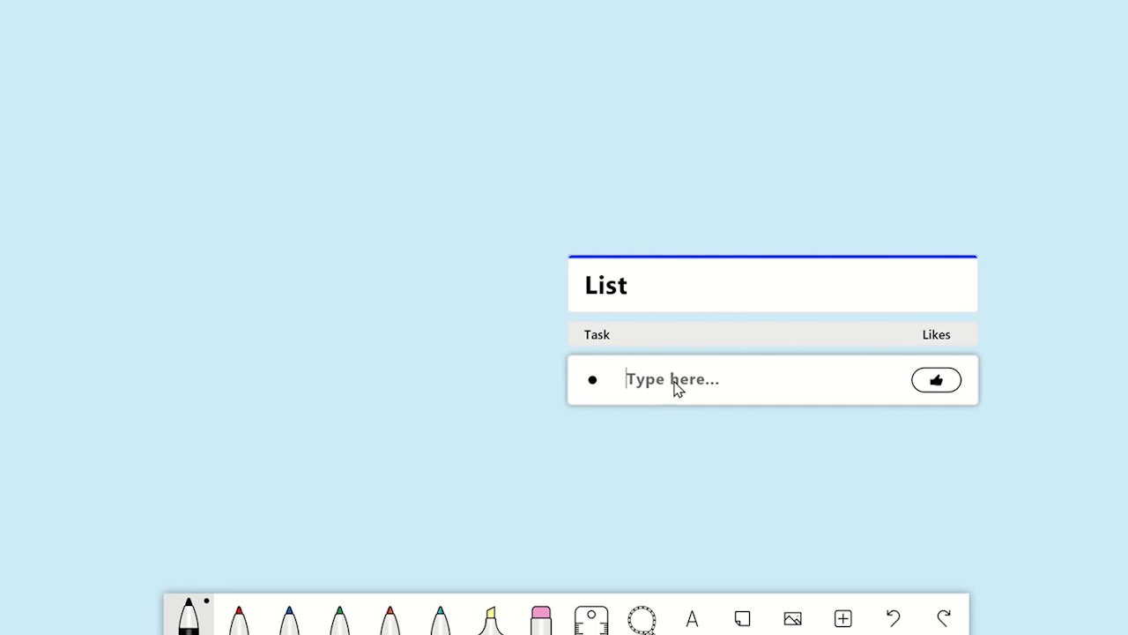
{"action": "type", "text": "Mark Lab Books"}
{"action": "type", "text": "Complete Dept Report"}
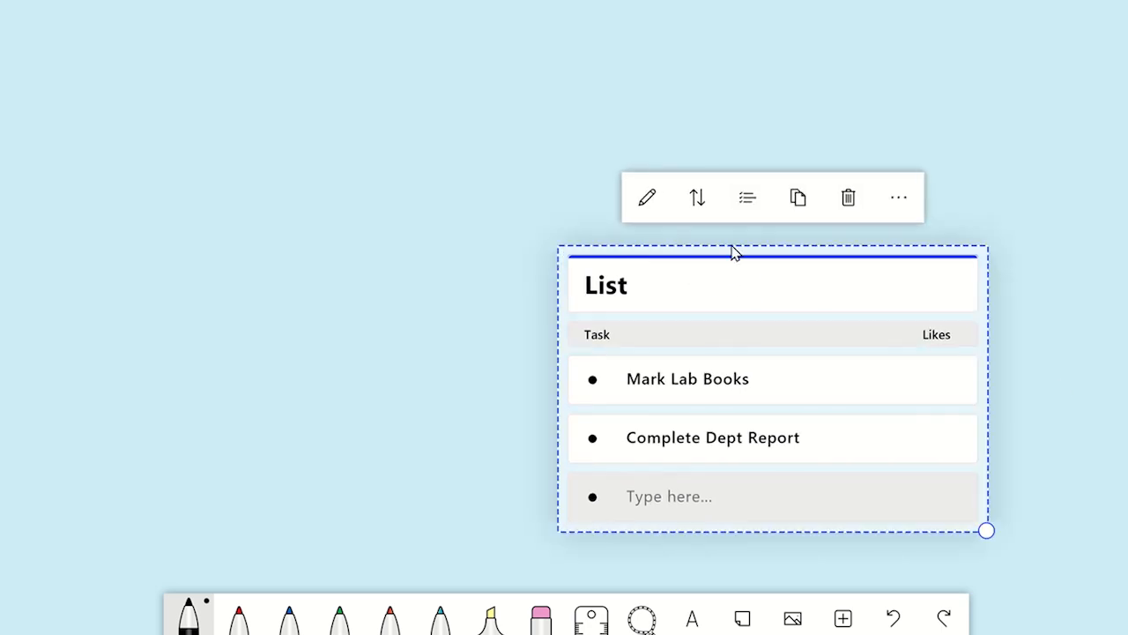
{"action": "mouse_move", "coordinate": [746, 196]}
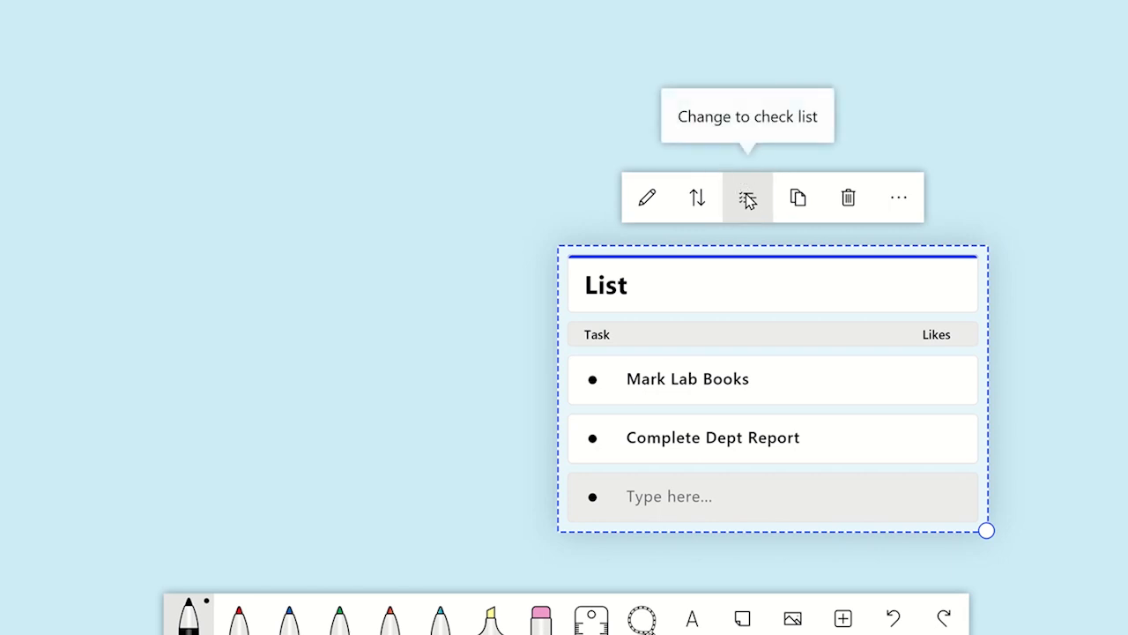
- Convert the list to a check list and give Mark Lab Books a like
{"action": "left_click", "coordinate": [746, 197]}
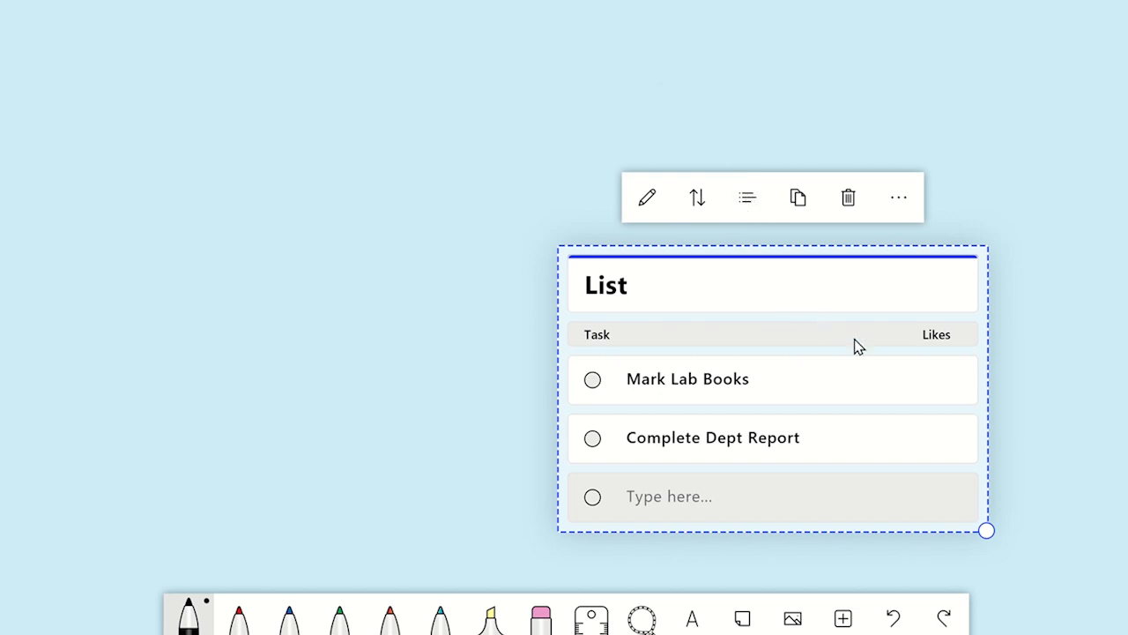
{"action": "left_click", "coordinate": [934, 379]}
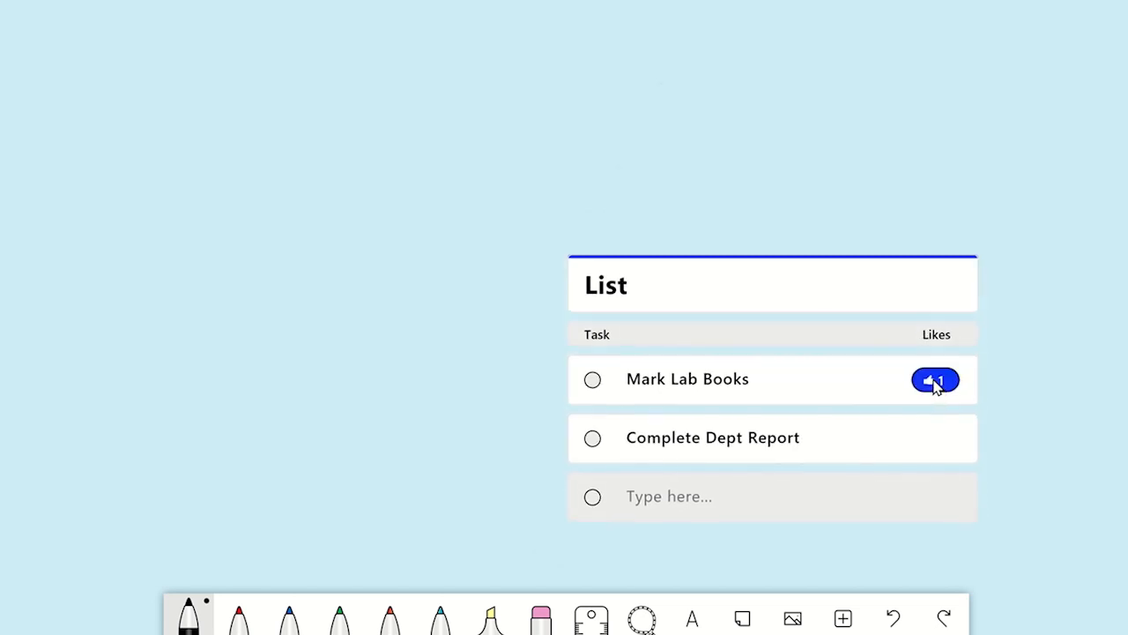
{"action": "left_click", "coordinate": [935, 379]}
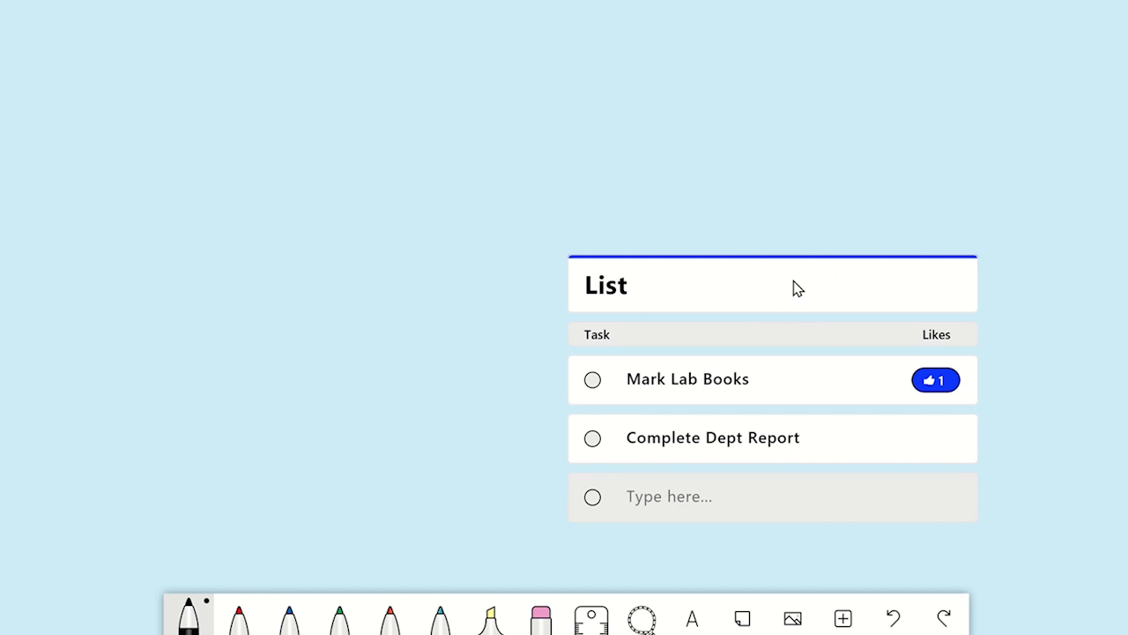
- Sort the list's tasks alphabetically using the Sort menu
{"action": "left_click", "coordinate": [772, 282]}
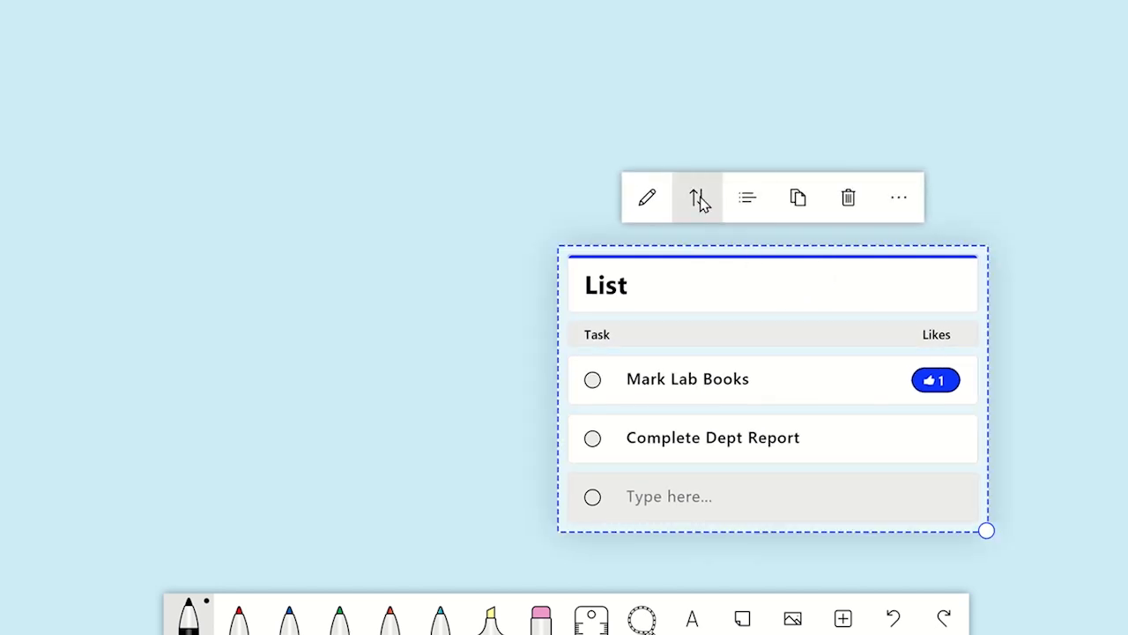
{"action": "left_click", "coordinate": [696, 196]}
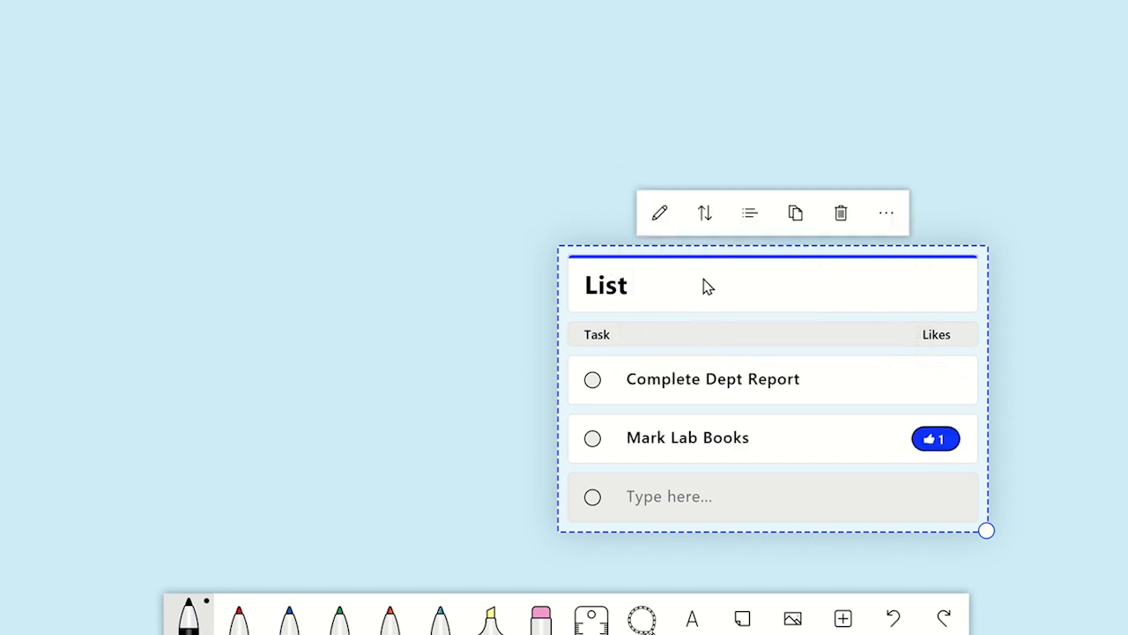
{"action": "left_click", "coordinate": [704, 197]}
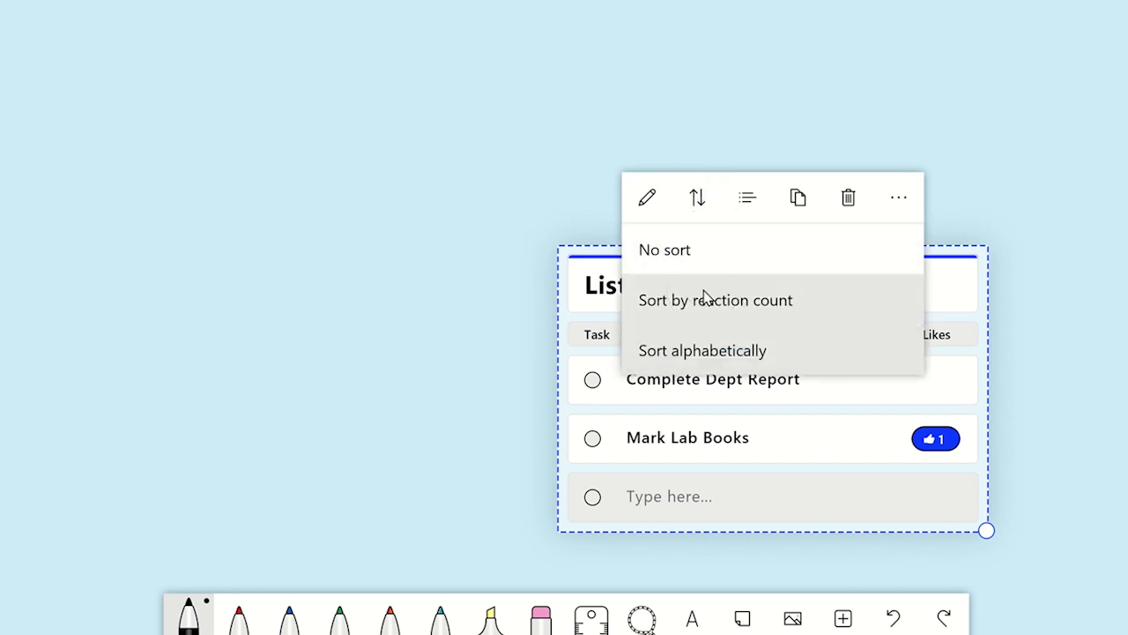
- Sort tasks by reaction count and rename the list 'To do list'
{"action": "left_click", "coordinate": [716, 300]}
{"action": "type", "text": "T"}
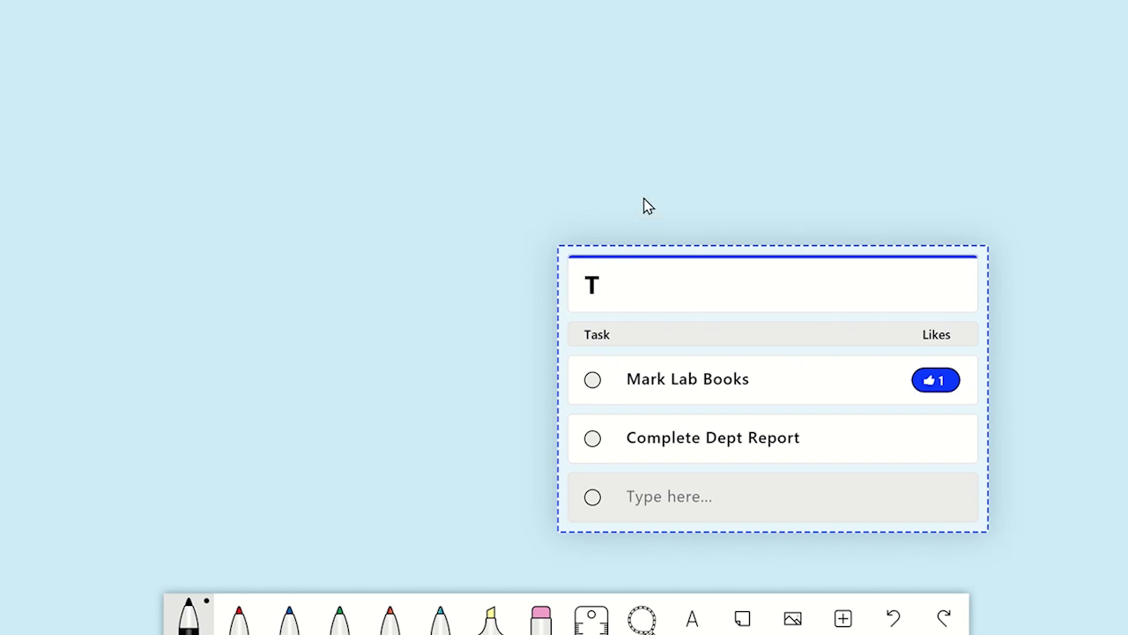
{"action": "type", "text": "o do list"}
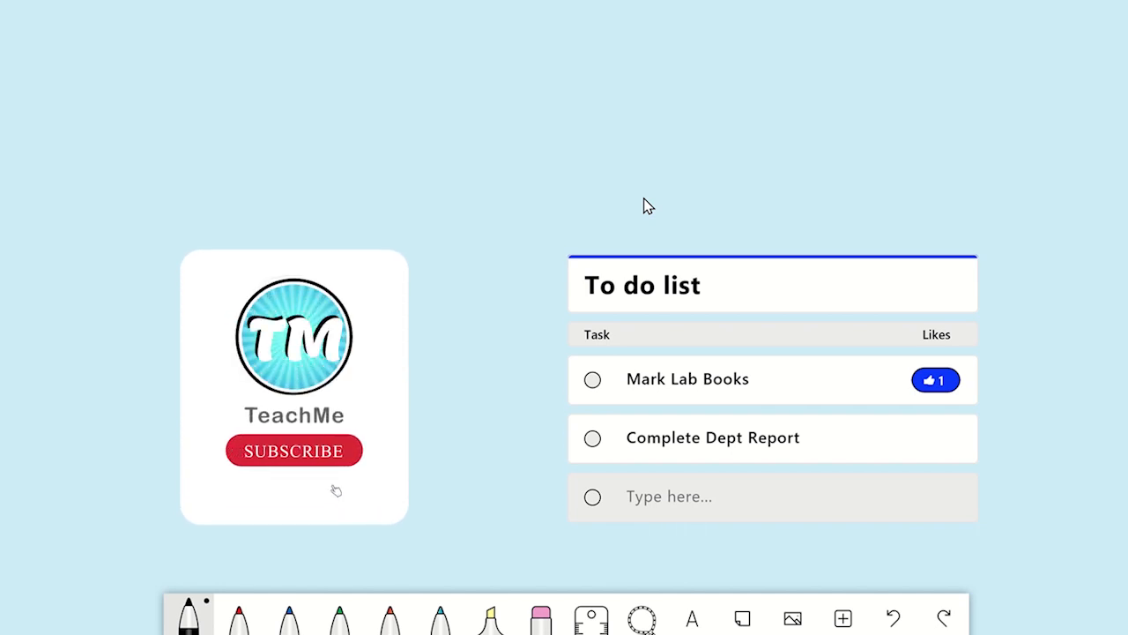
{"action": "left_click", "coordinate": [294, 450]}
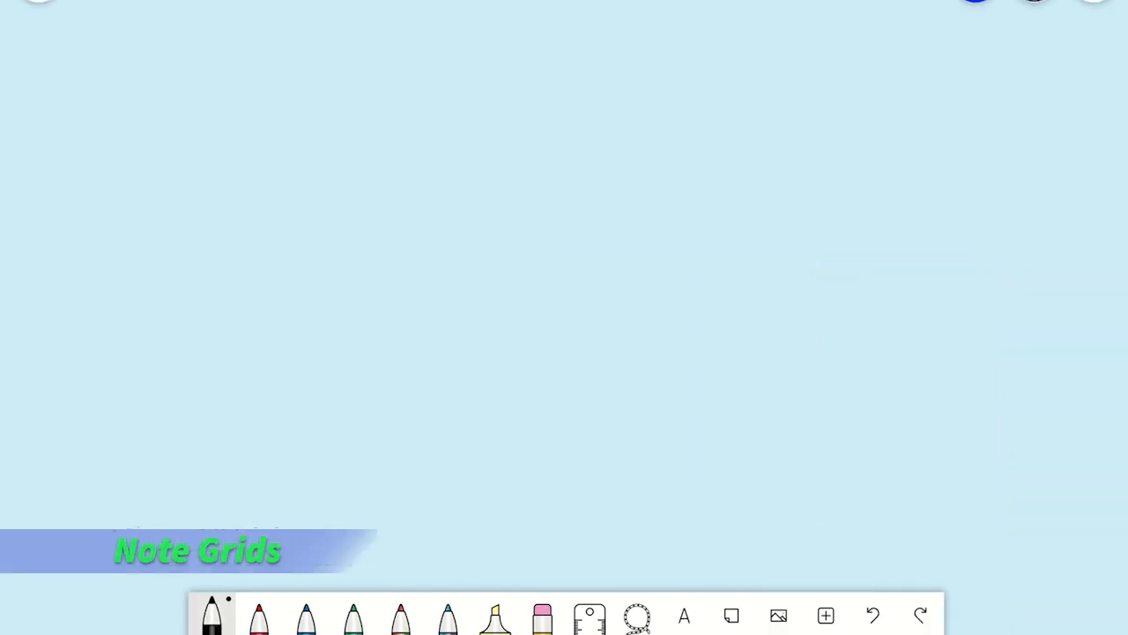
- Insert a Note grid (Preview) onto the board
{"action": "left_click", "coordinate": [825, 615]}
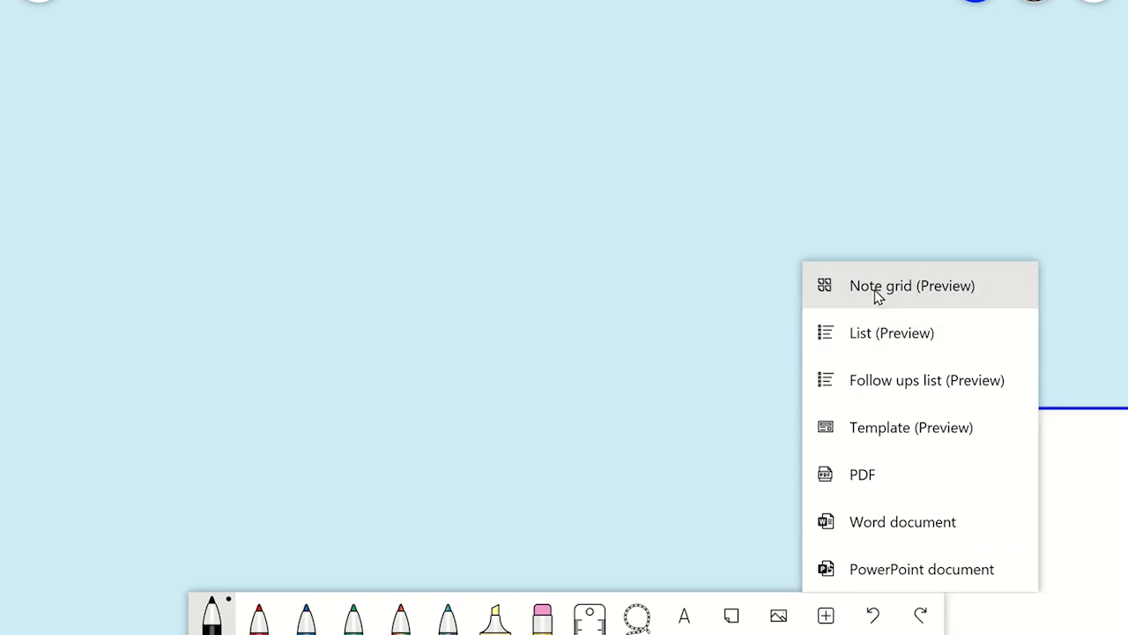
{"action": "left_click", "coordinate": [912, 285]}
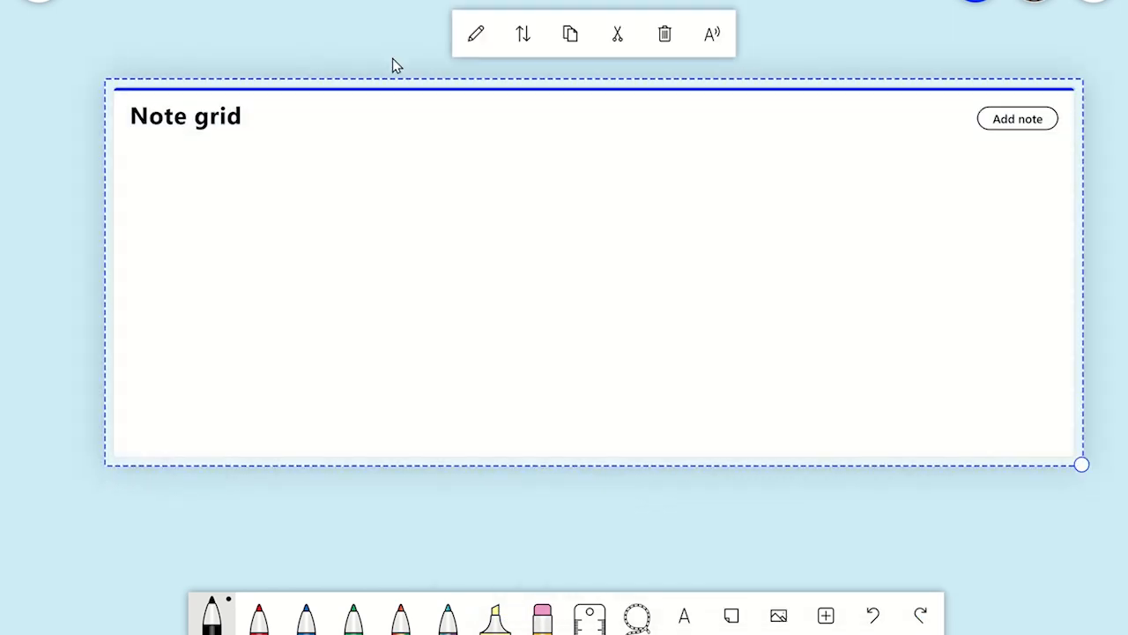
{"action": "mouse_move", "coordinate": [864, 156]}
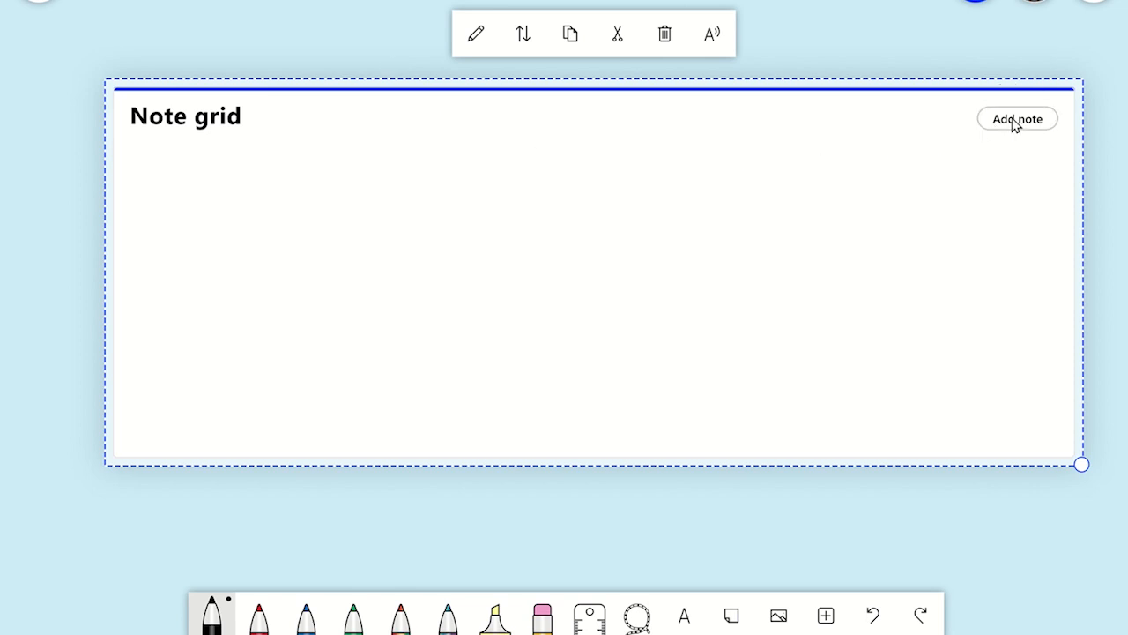
- Fill the note grid with three yellow sticky notes using Add note
{"action": "left_click", "coordinate": [1017, 118]}
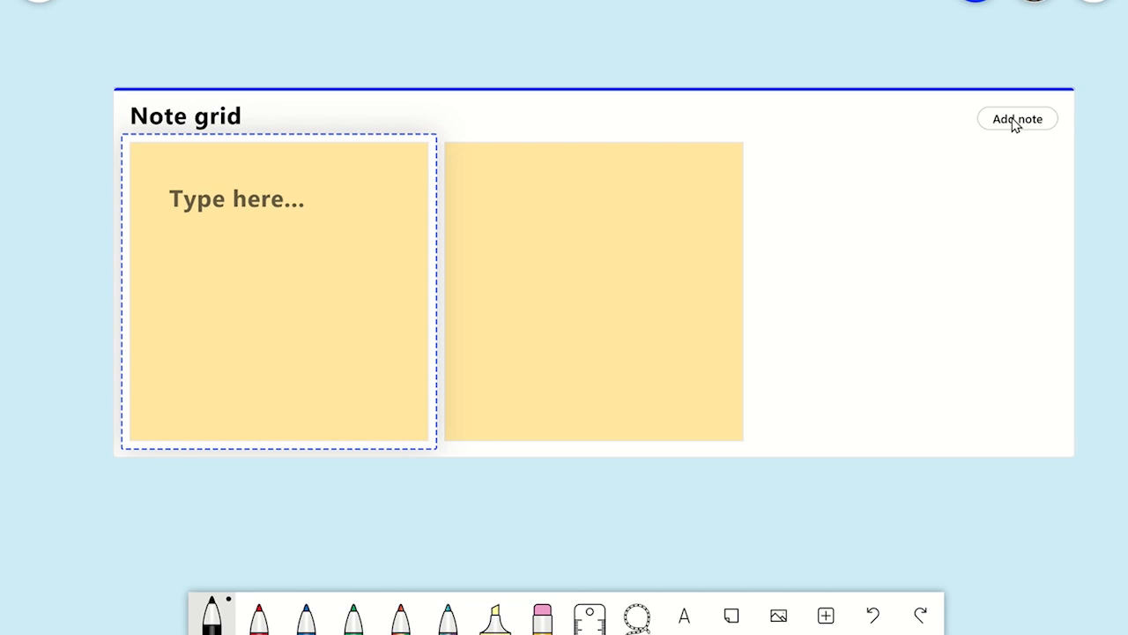
{"action": "left_click", "coordinate": [1016, 119]}
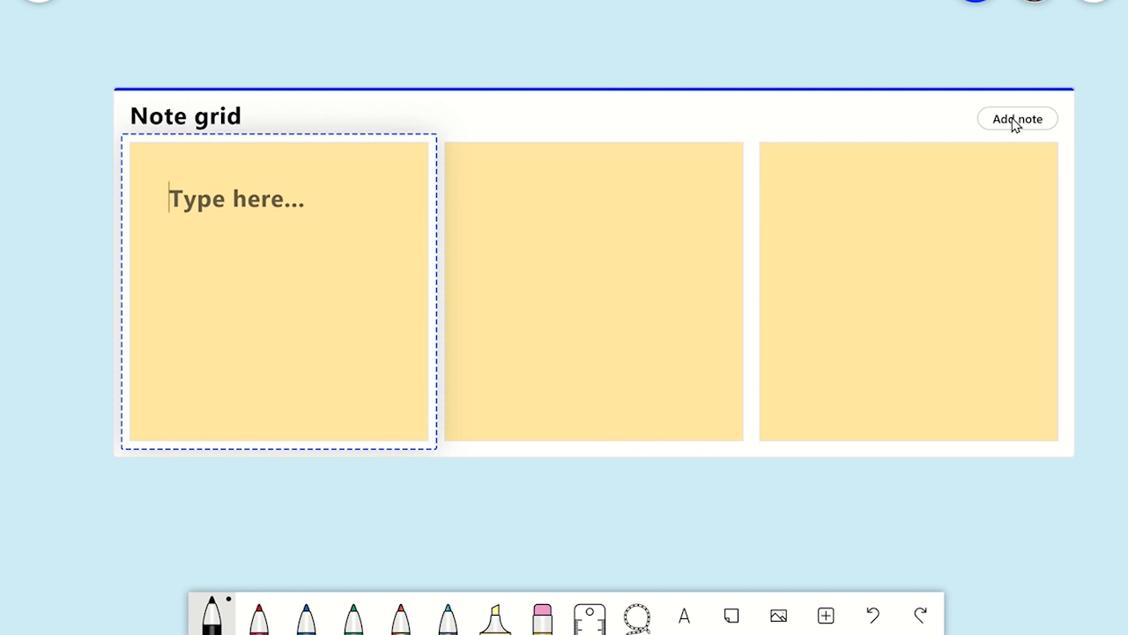
{"action": "mouse_move", "coordinate": [394, 185]}
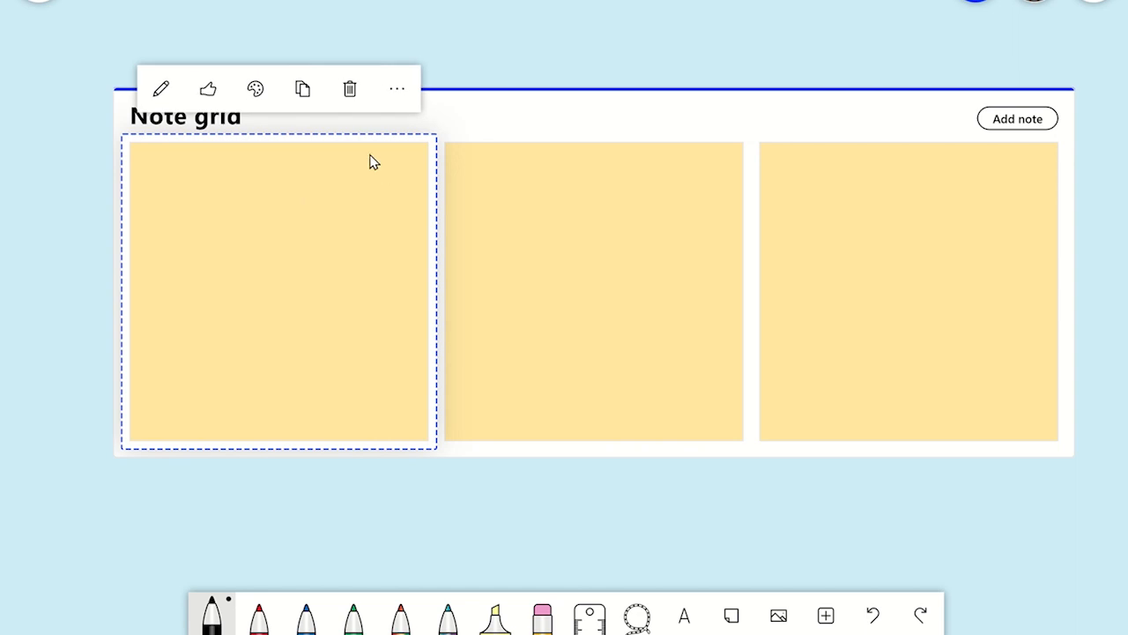
- Color the first note blue with text 'Task 1', and title the grid 'To do'
{"action": "left_click", "coordinate": [254, 88]}
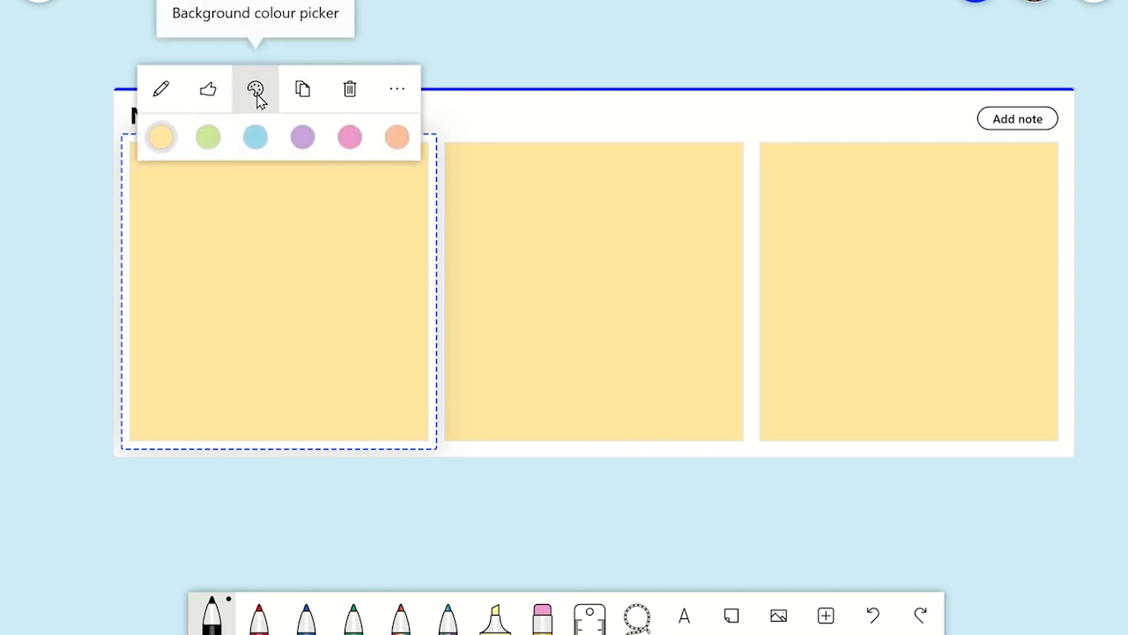
{"action": "left_click", "coordinate": [254, 136]}
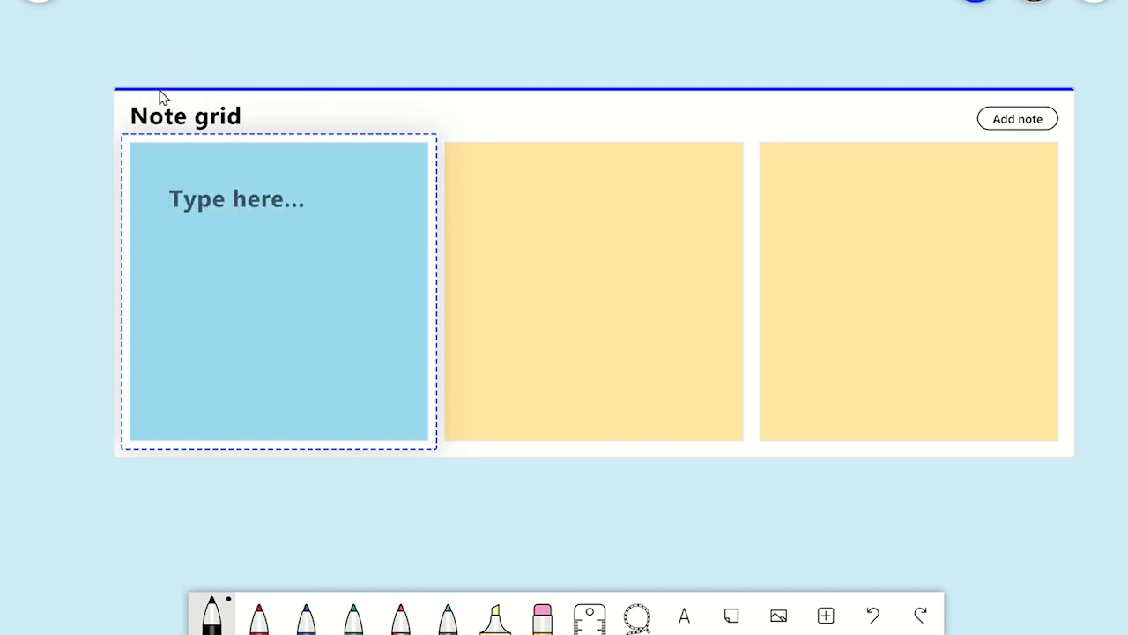
{"action": "type", "text": "Task 1"}
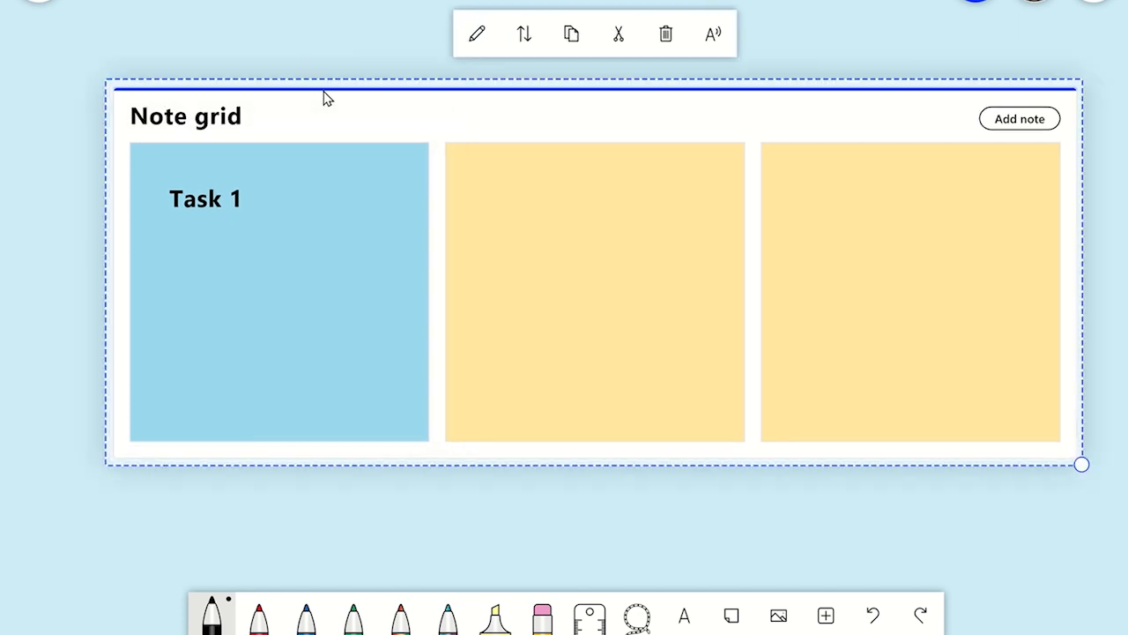
{"action": "left_click", "coordinate": [476, 33]}
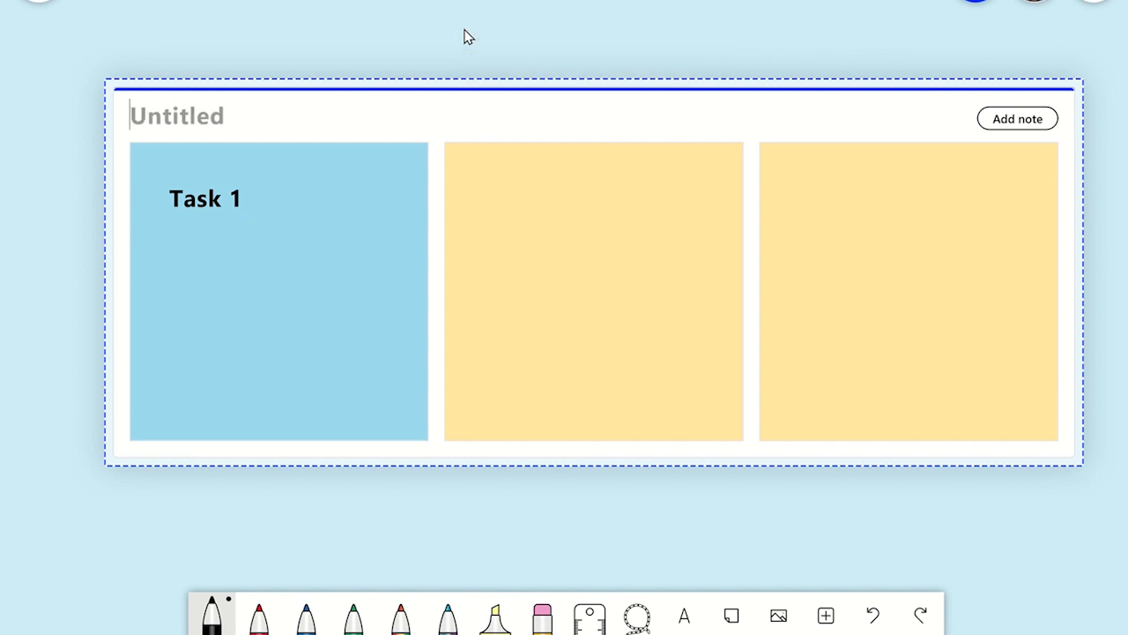
{"action": "type", "text": "To do"}
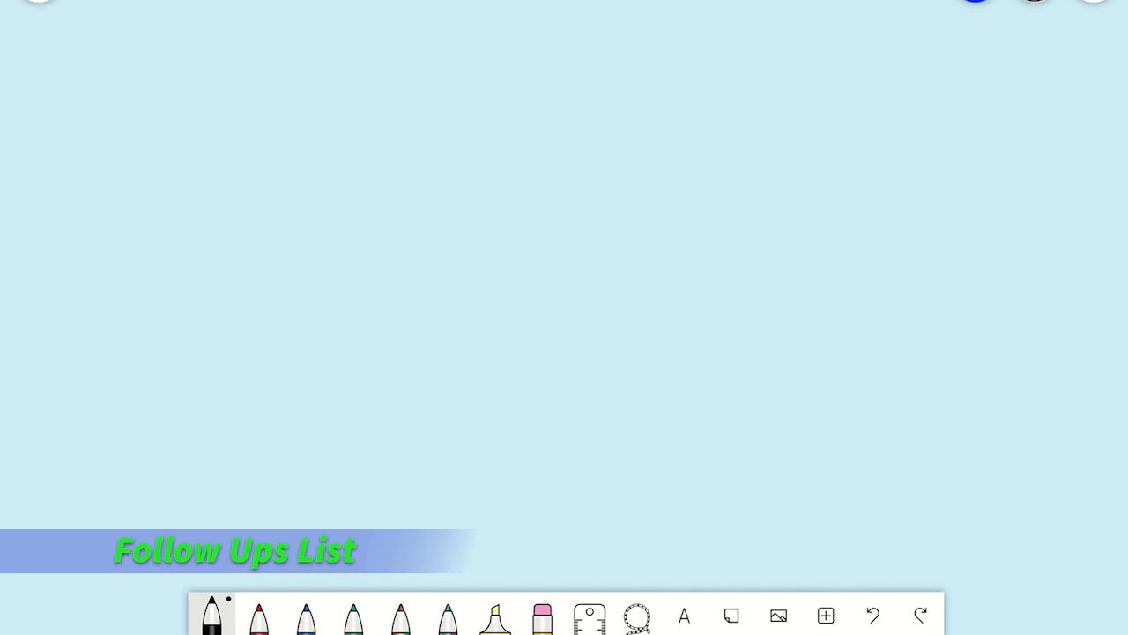
- Insert a Follow ups list (Preview) with Task, Assigned To and Likes columns
{"action": "left_click", "coordinate": [825, 615]}
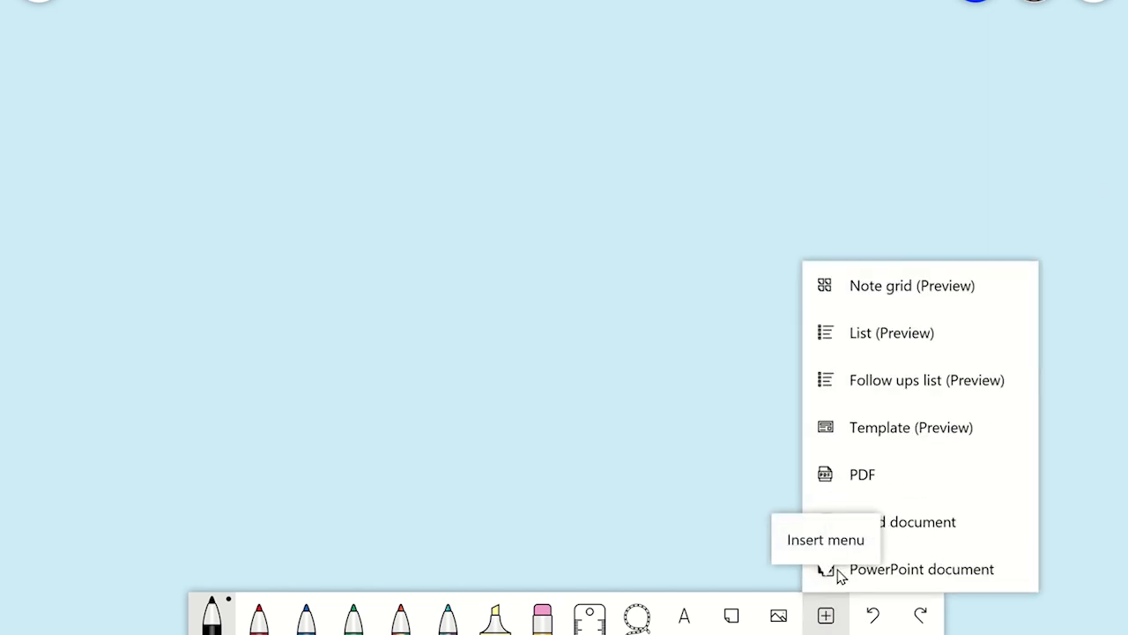
{"action": "mouse_move", "coordinate": [896, 385]}
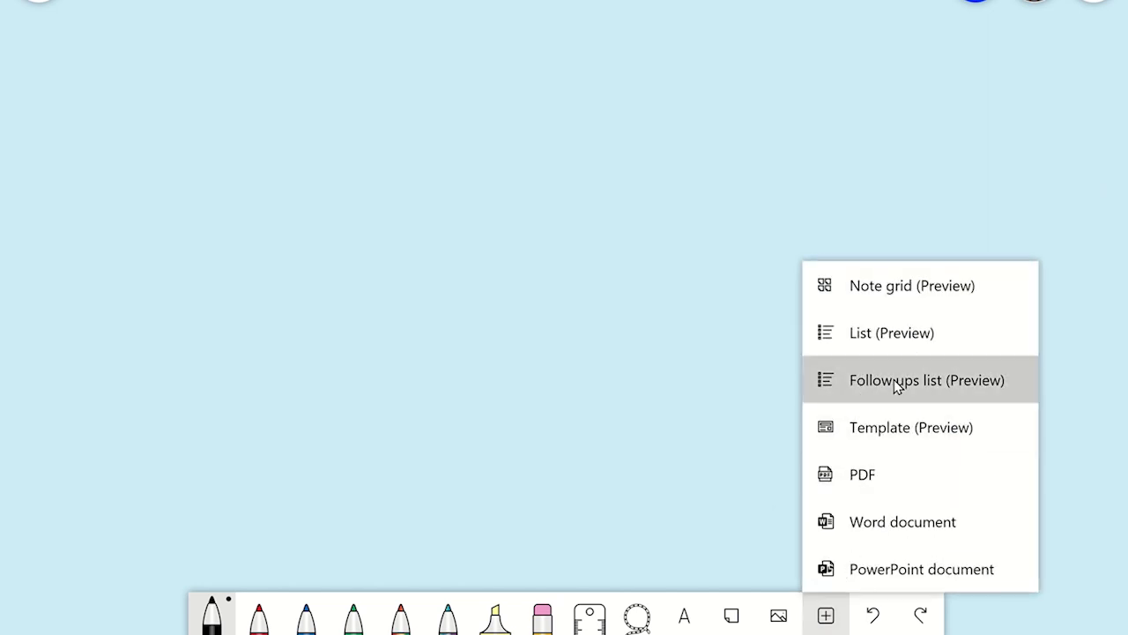
{"action": "left_click", "coordinate": [927, 379]}
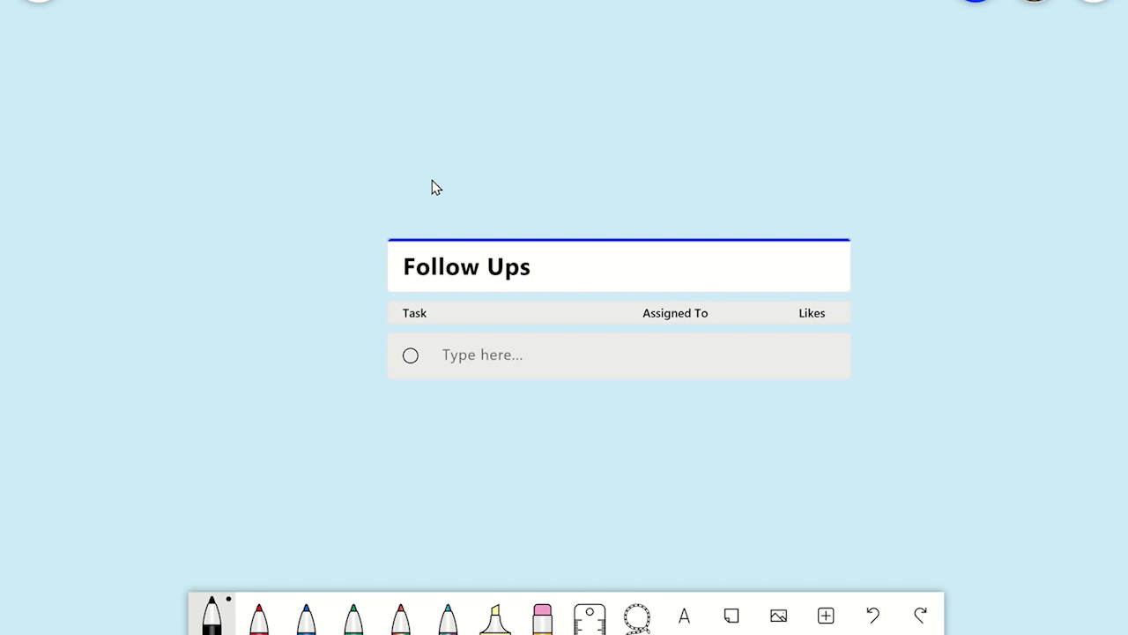
{"action": "mouse_move", "coordinate": [465, 357]}
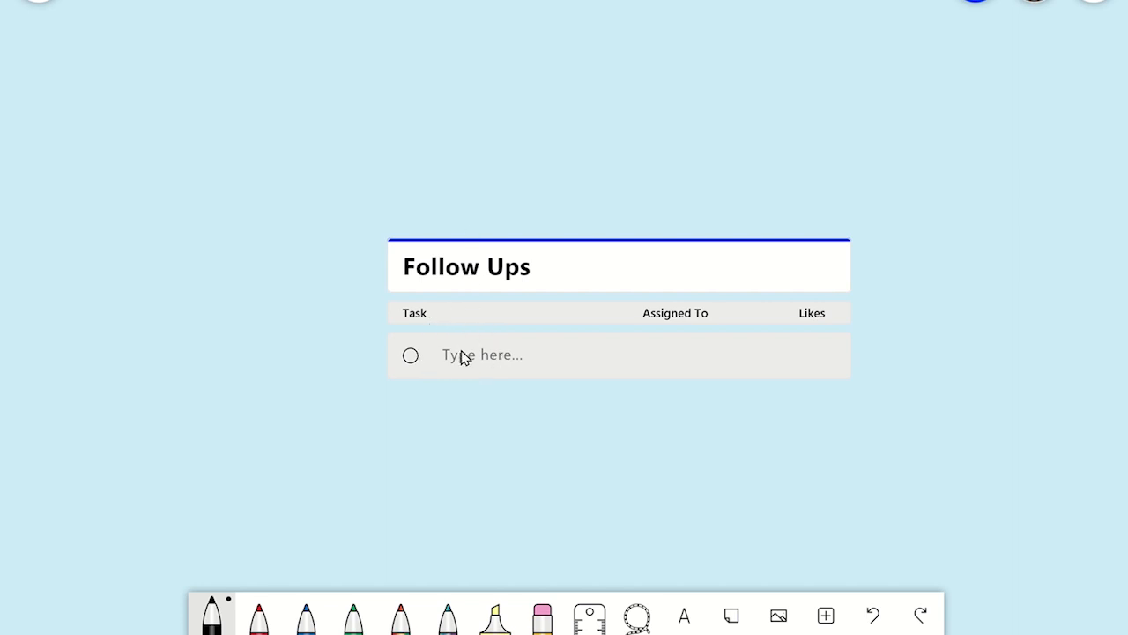
- Enter the follow-up tasks 'Mark lab books' and 'Write Dept Report'
{"action": "type", "text": "Mark"}
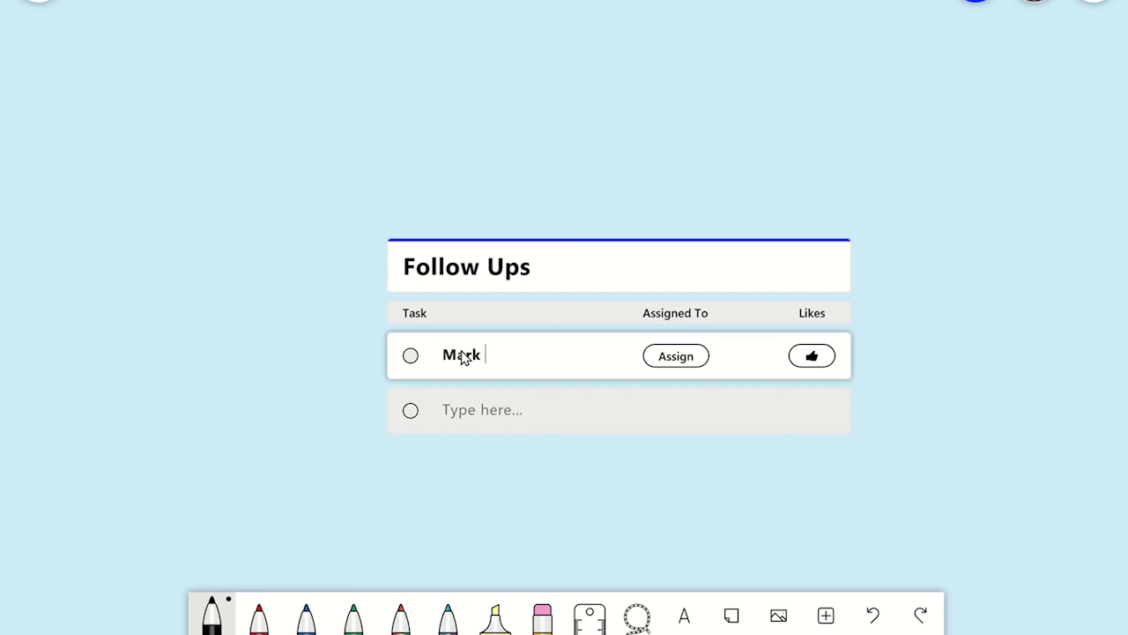
{"action": "type", "text": "Write Dept Report"}
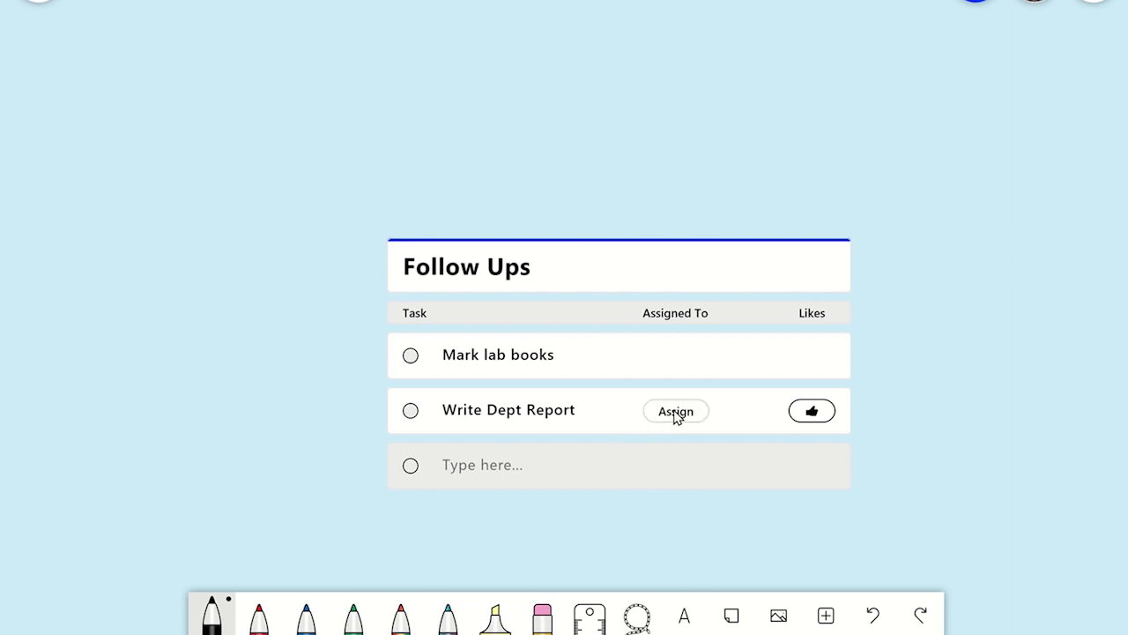
- Assign the Write Dept Report task to Teach Me
{"action": "left_click", "coordinate": [675, 411]}
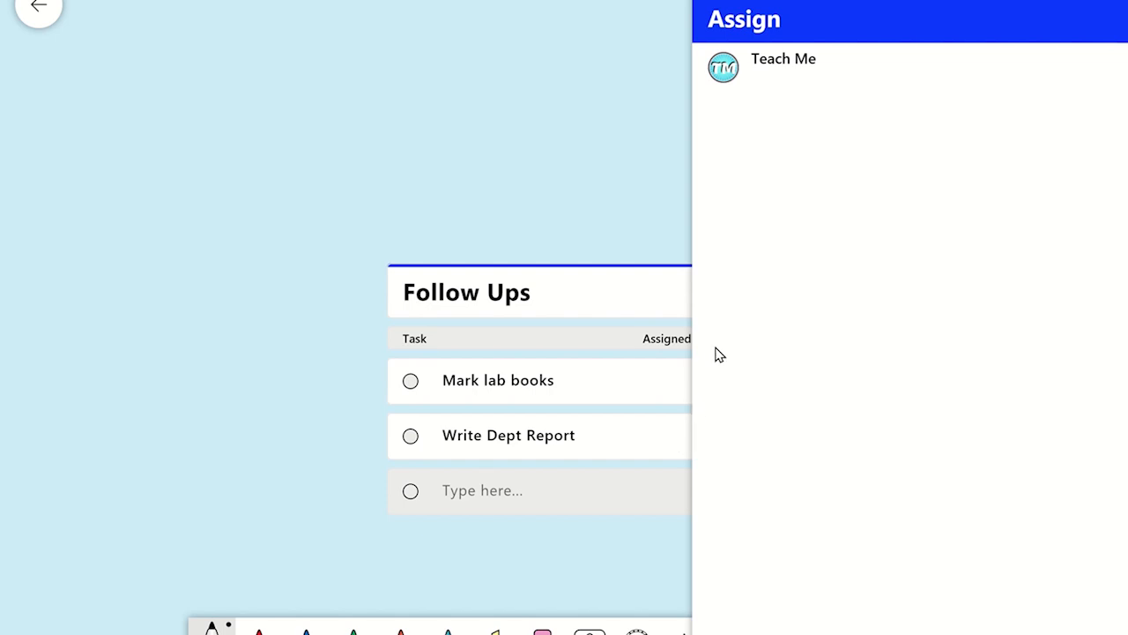
{"action": "left_click", "coordinate": [783, 66]}
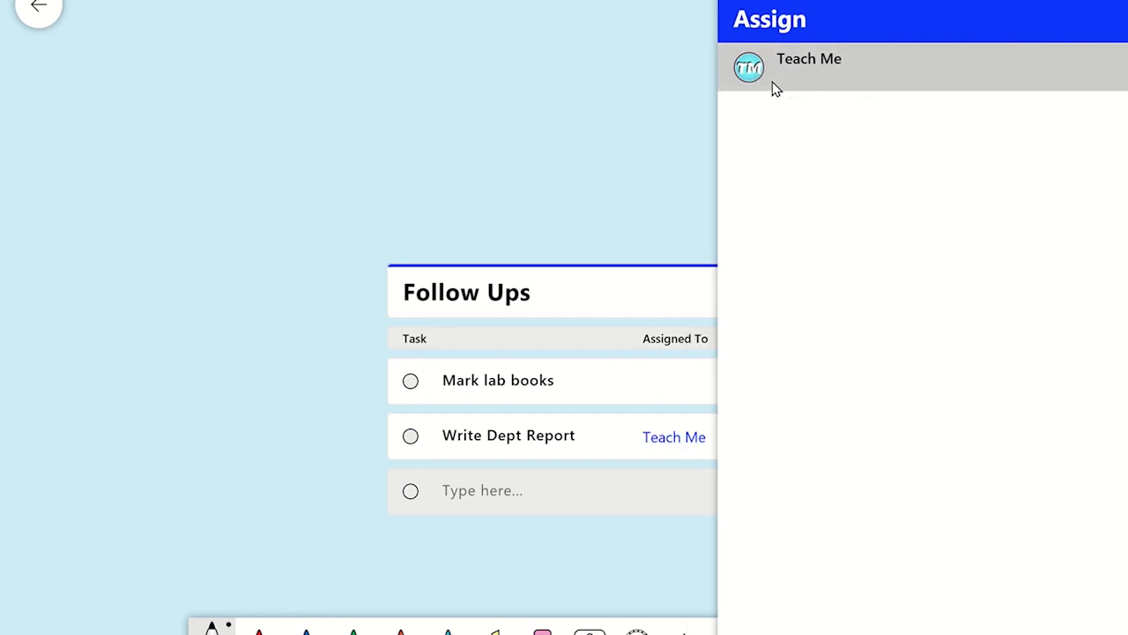